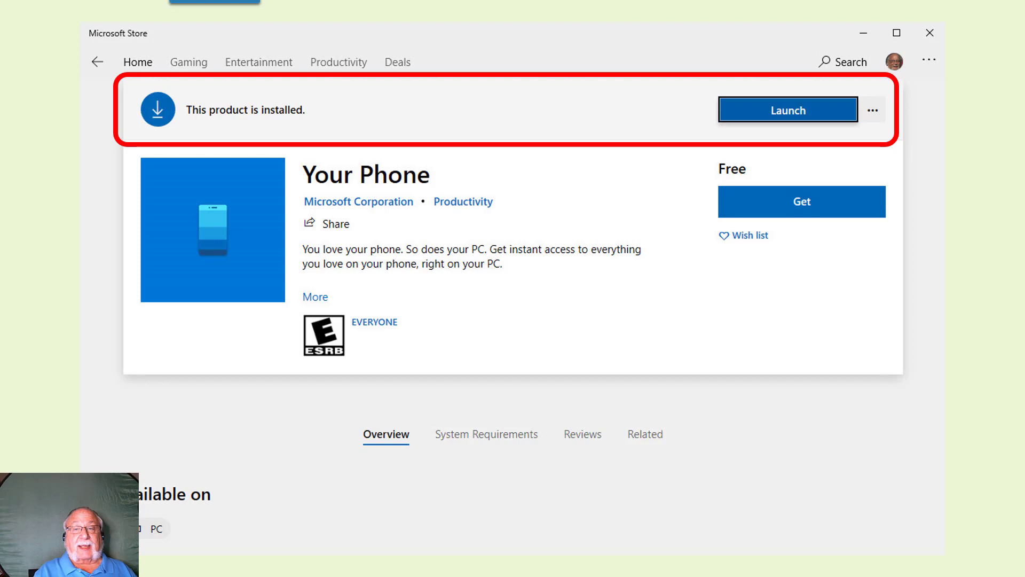
Step: Scroll down the Your Phone store page toward the Launch button
scroll("down", 3)
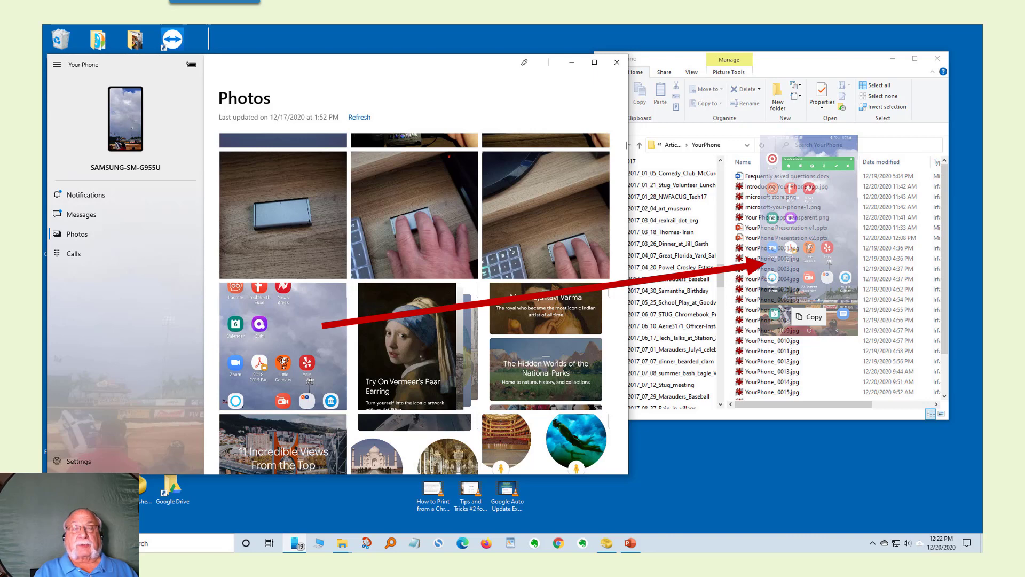
Step: Show the phone's recent photos in the Your Phone sidebar
left_click(81, 214)
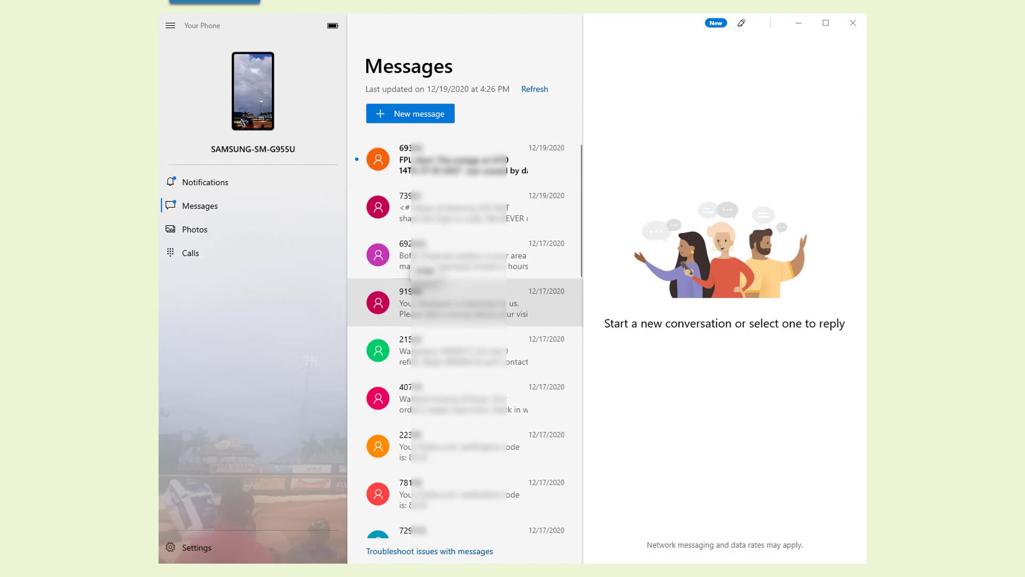
Step: Bring up the phone's list of text message conversations
left_click(458, 397)
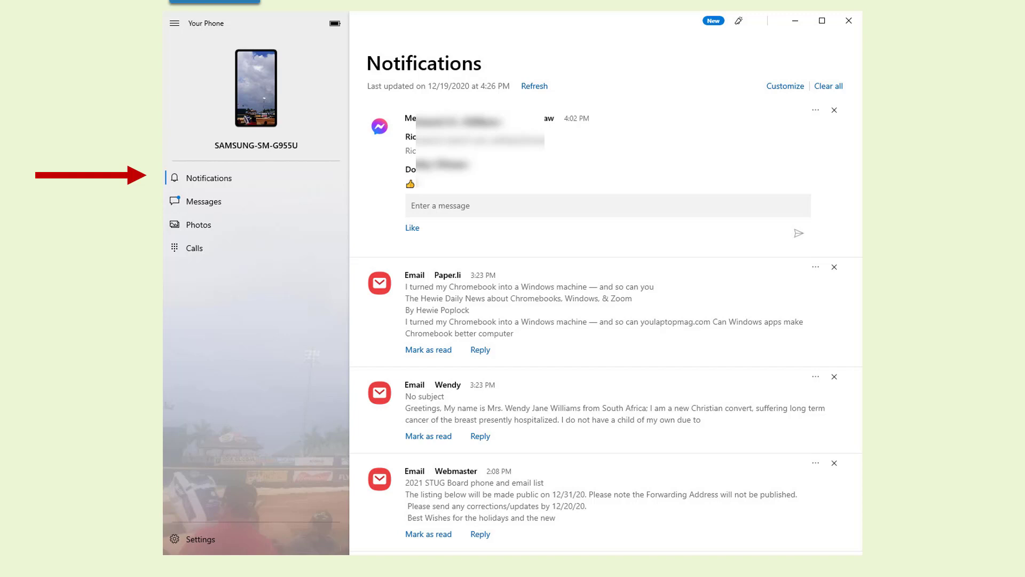
Step: Step through Messages, Photos and Calls, then start dialing a recent contact from the PC
left_click(205, 205)
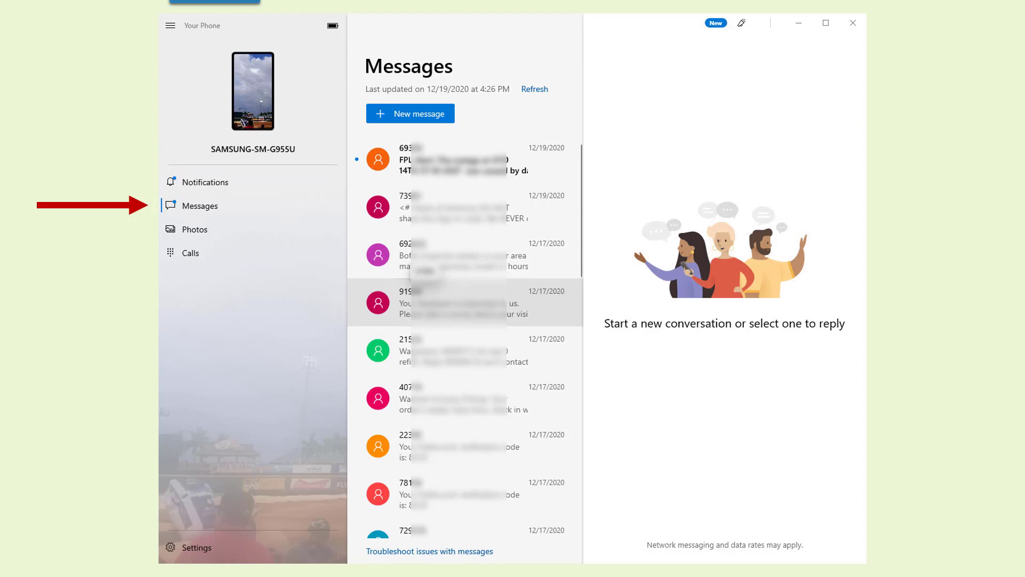
left_click(201, 231)
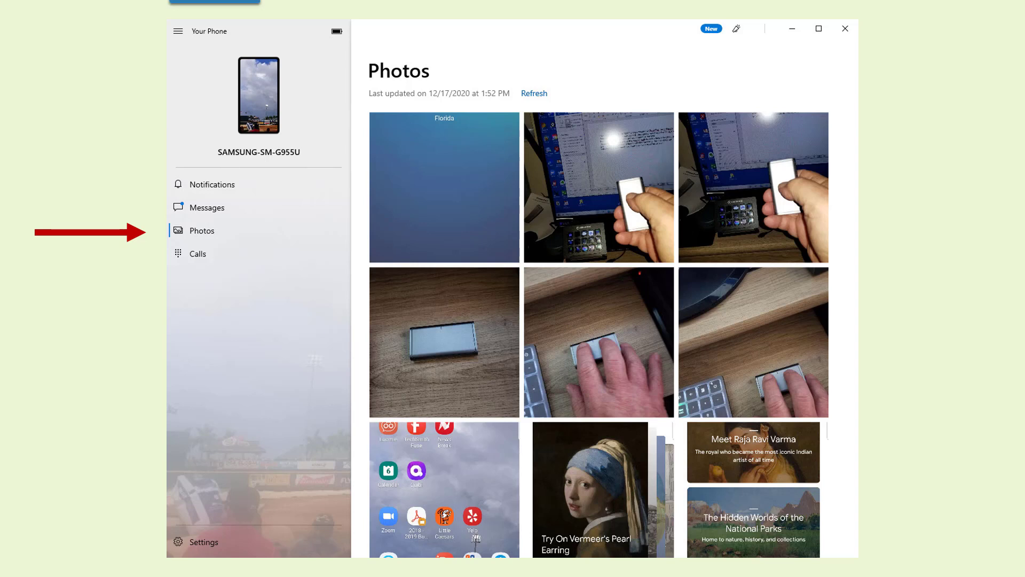
left_click(199, 253)
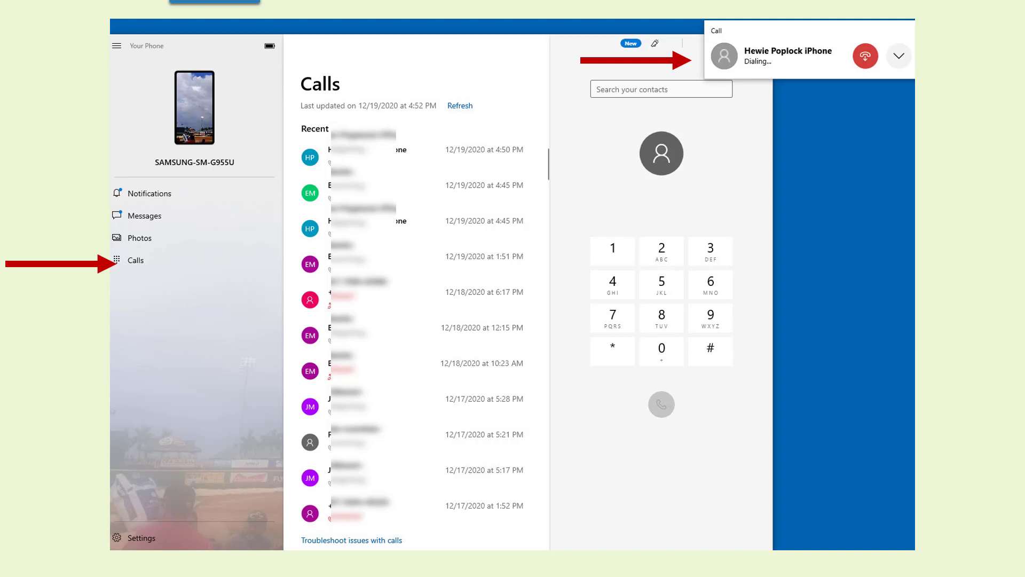
left_click(141, 537)
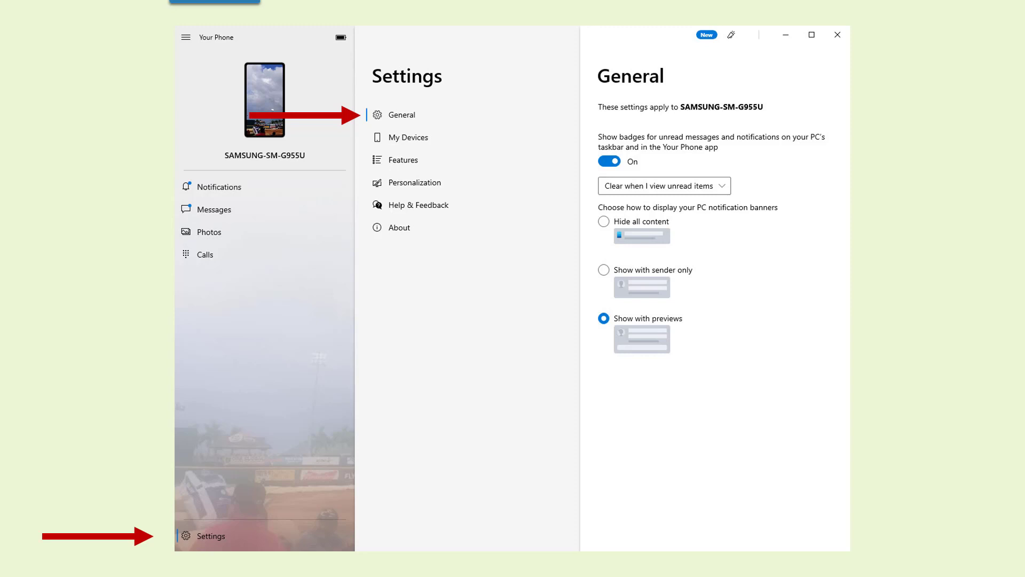
Step: Show My Devices with the linked Samsung phone connected, then its feature permissions
left_click(407, 134)
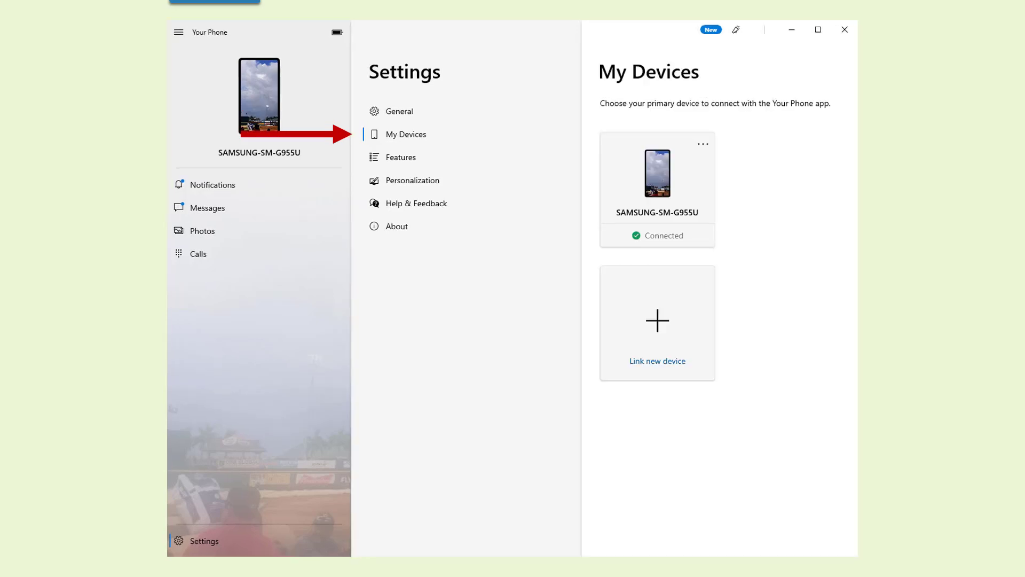
left_click(401, 154)
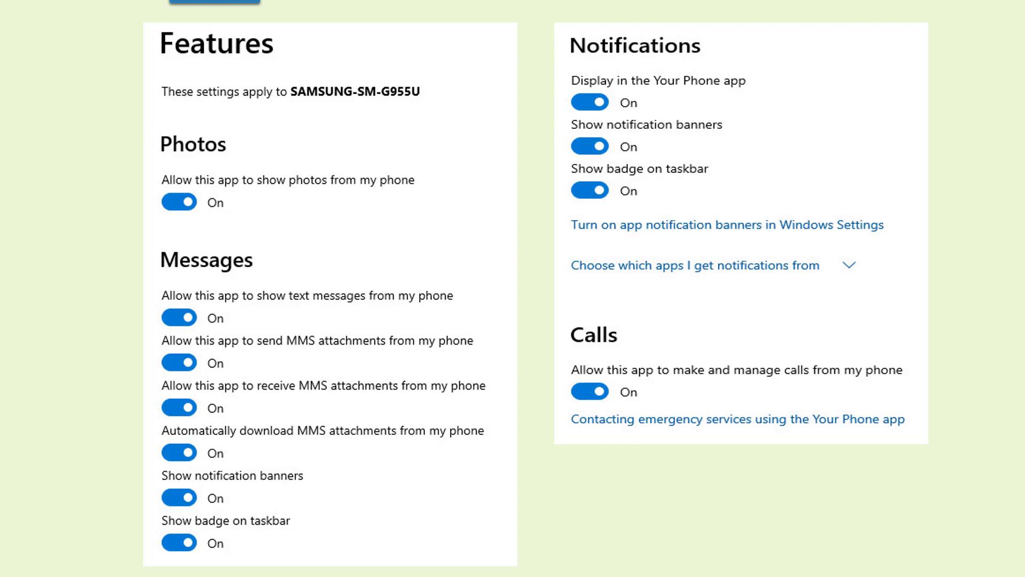
Step: Show the Personalization settings for wallpaper, audio player and multiple windows
left_click(416, 183)
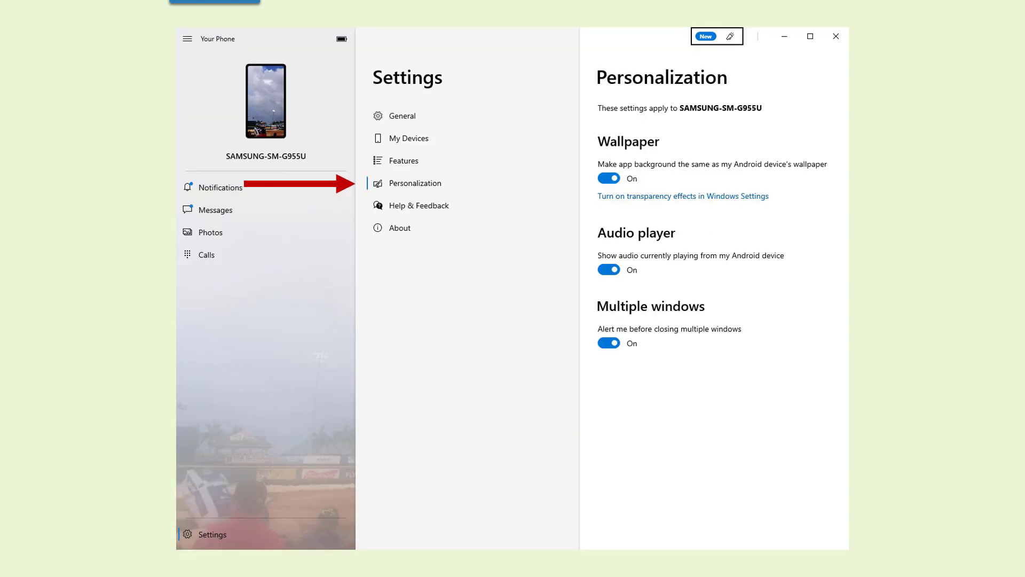